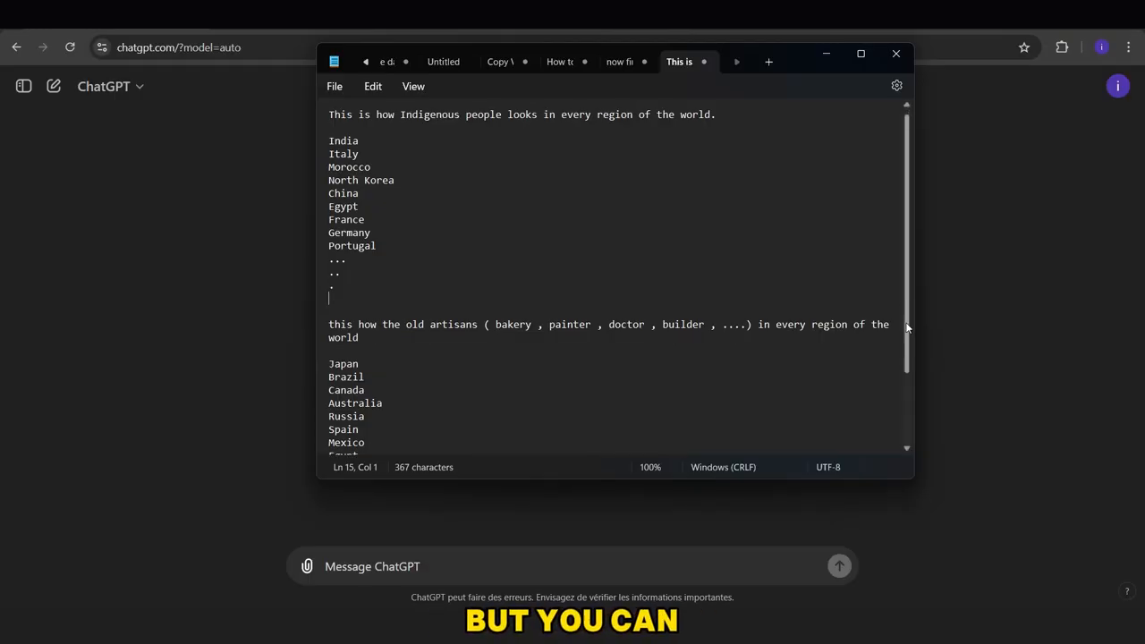
Step: Add the request line above the country list in Notepad and select it with the list
scroll("down", 3)
type("i need in every country a phrase describe the people")
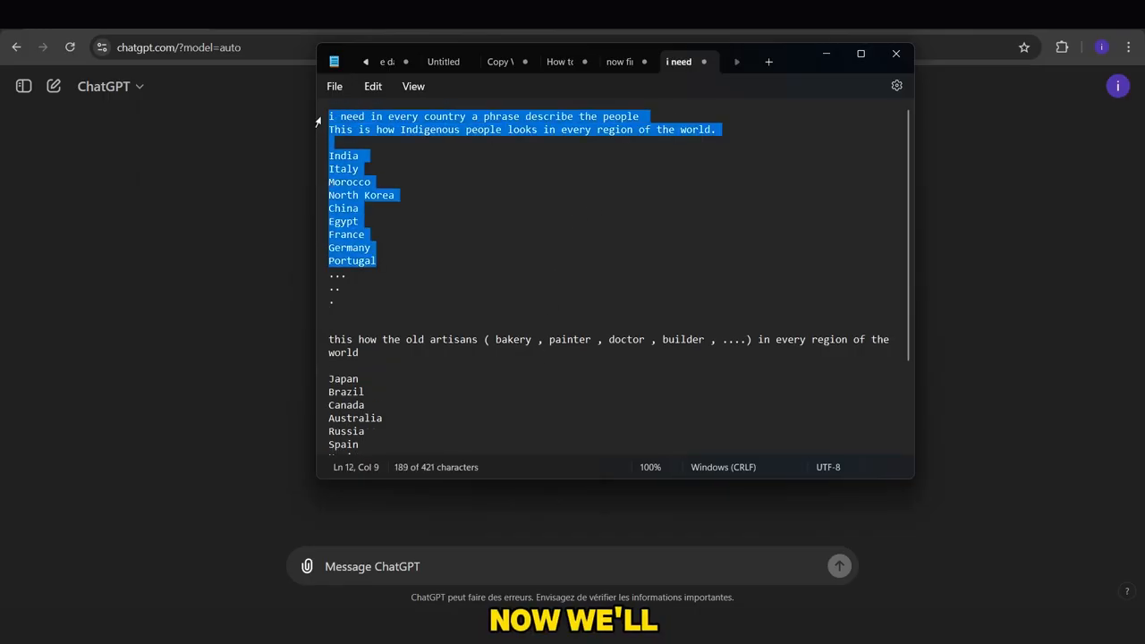
left_click(839, 565)
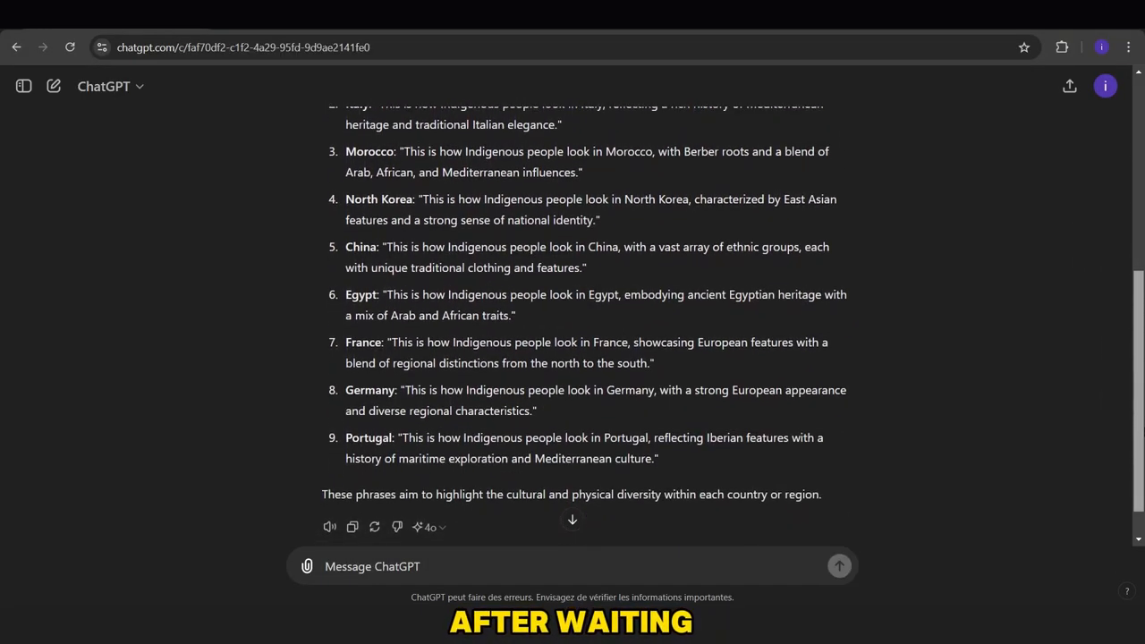
Step: Ask ChatGPT for prompts to create images for every country
scroll("up", 3)
type("i need prompts to c")
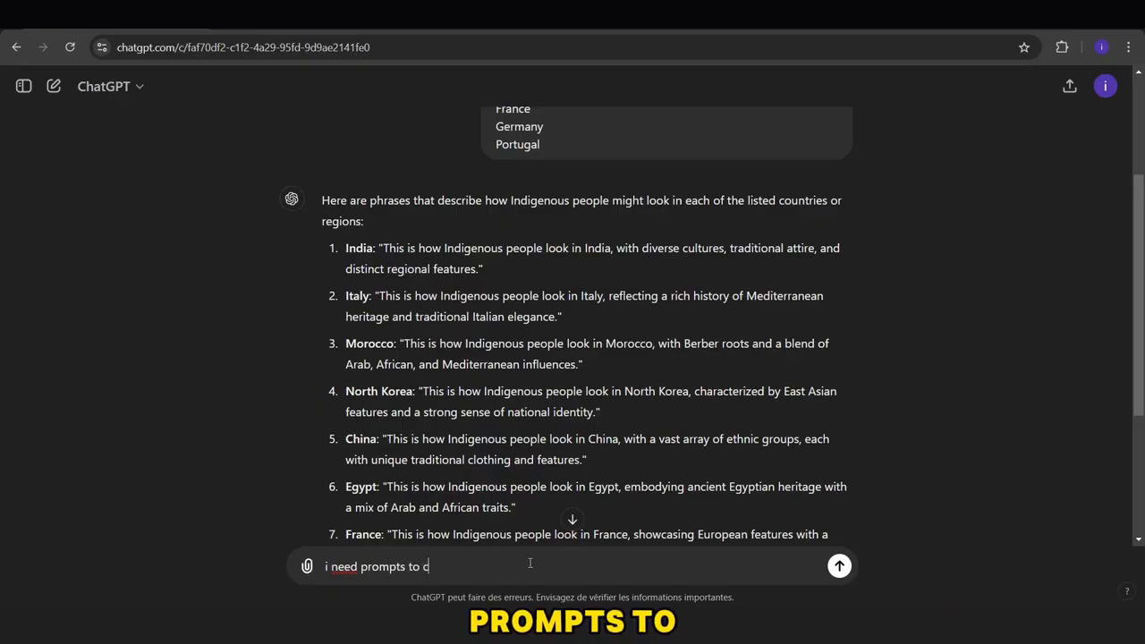
type("reate imaes for e")
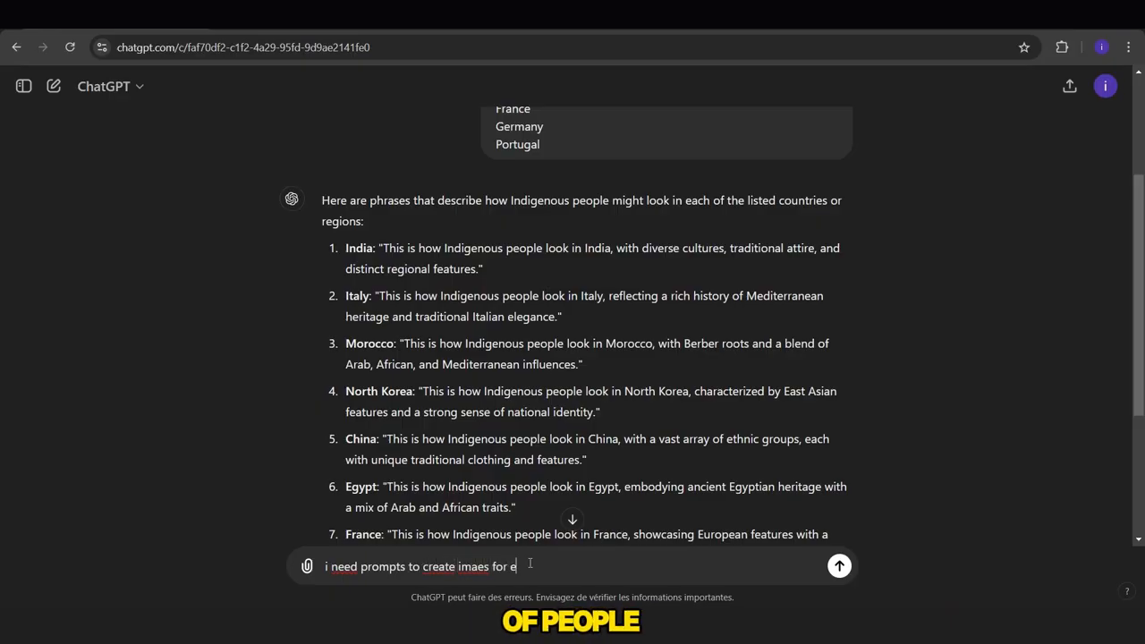
left_click(839, 565)
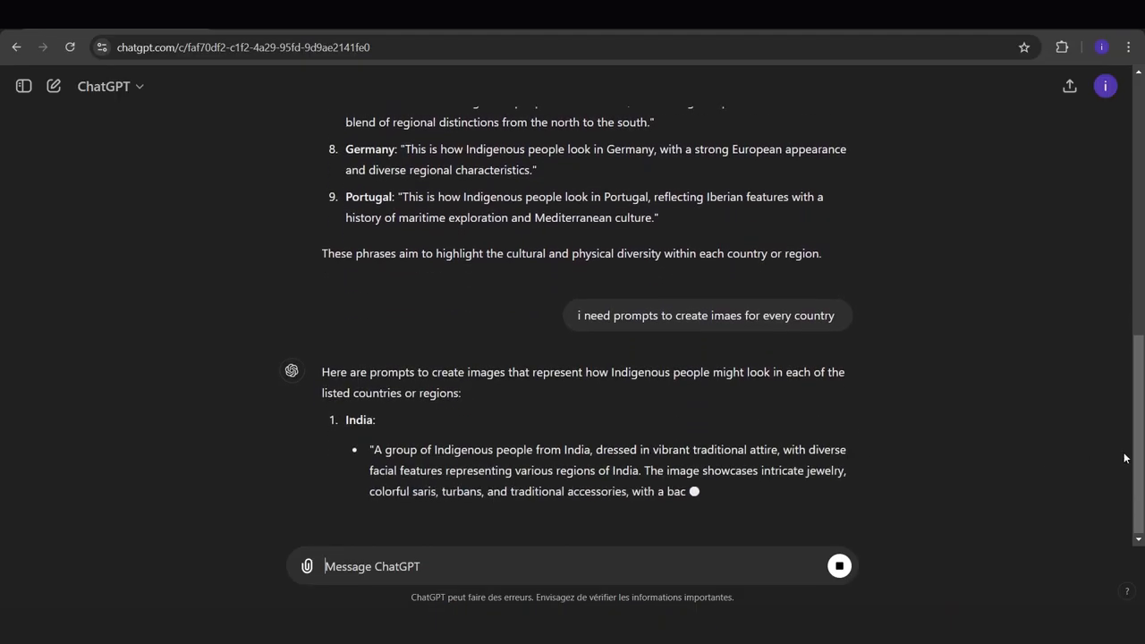
Step: Read through ChatGPT's detailed per-country image prompts
scroll("down", 3)
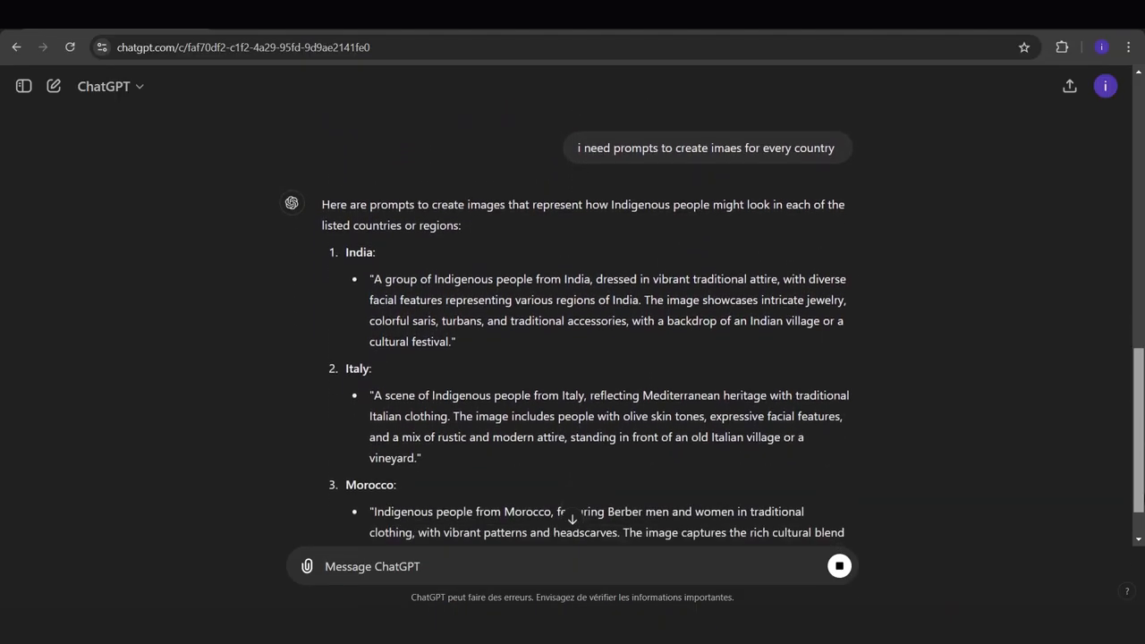
scroll("down", 3)
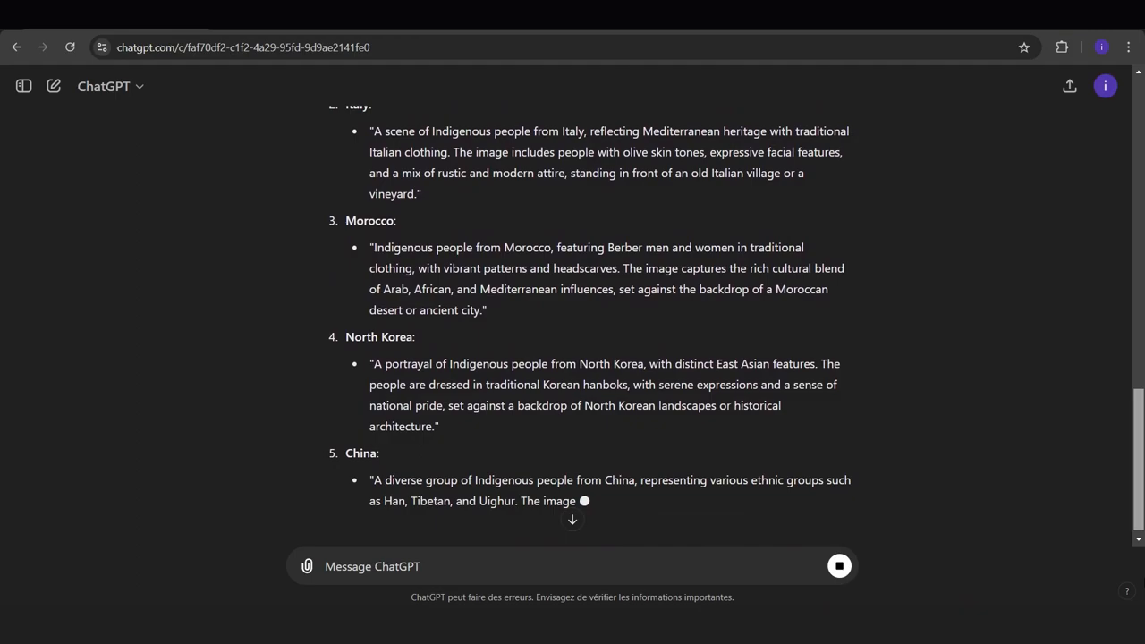
scroll("down", 3)
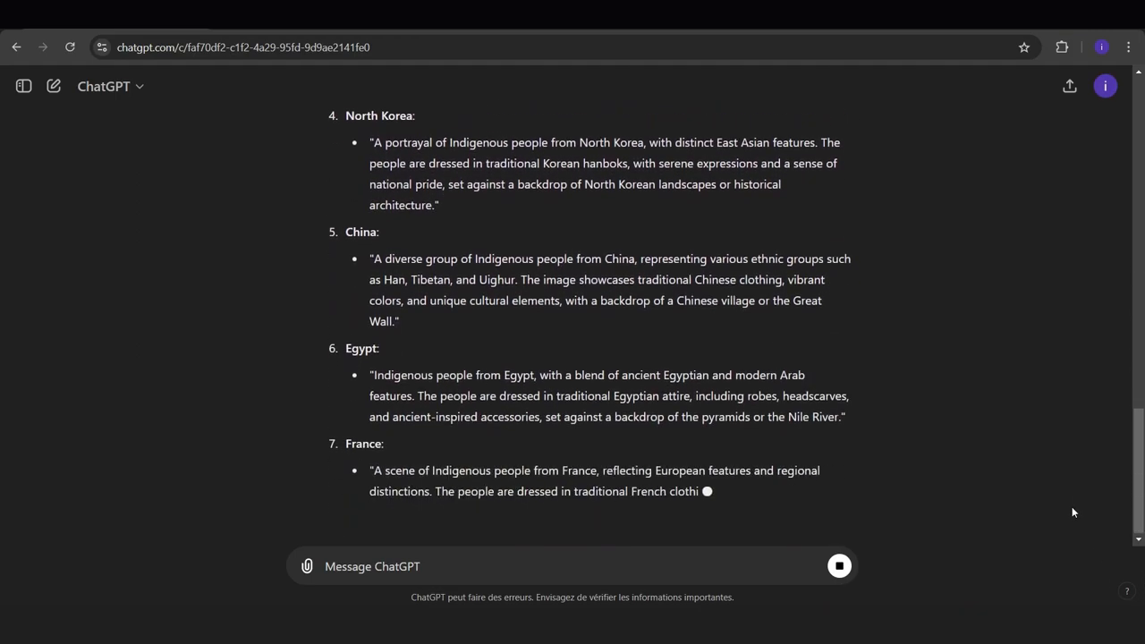
scroll("down", 3)
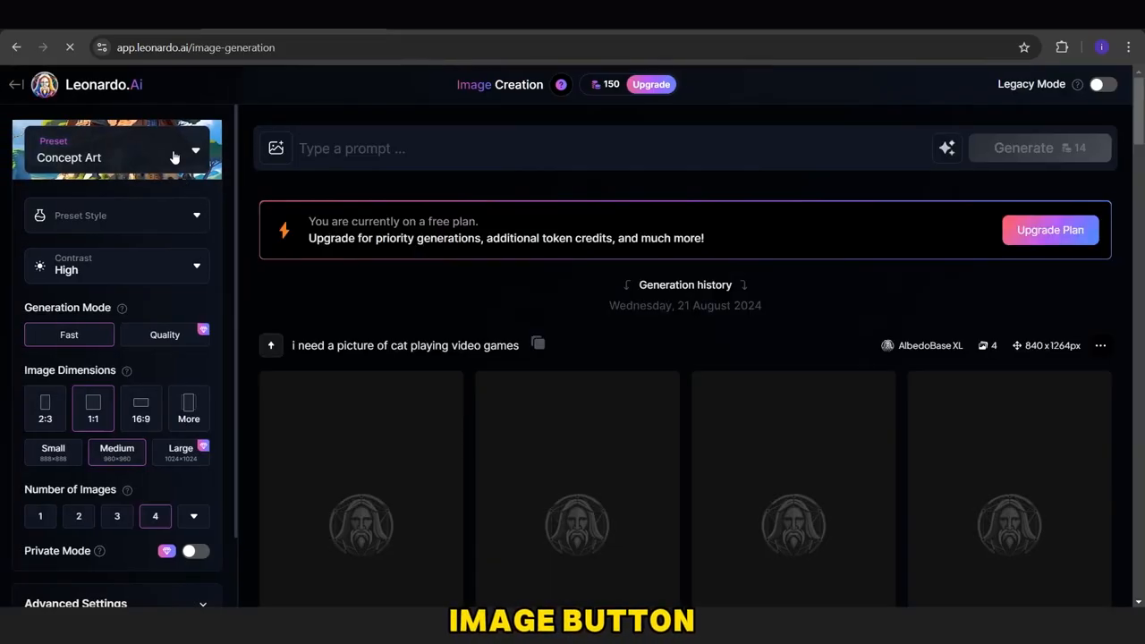
Step: Choose the Cinematic Kino preset and a vertical 9:16 image ratio
left_click(175, 157)
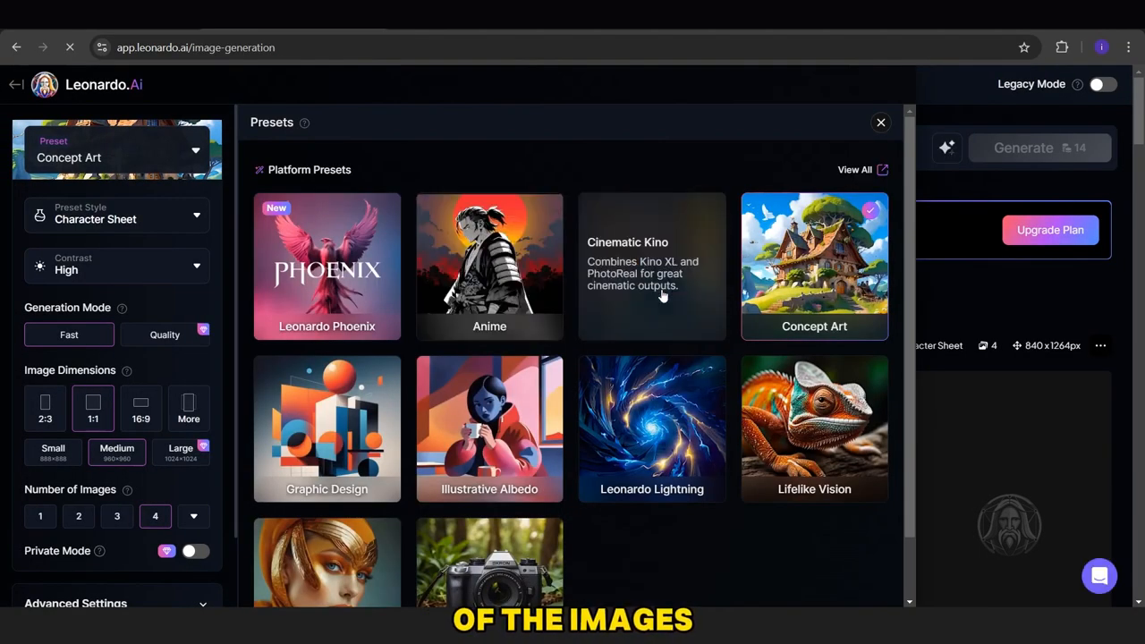
mouse_move(642, 268)
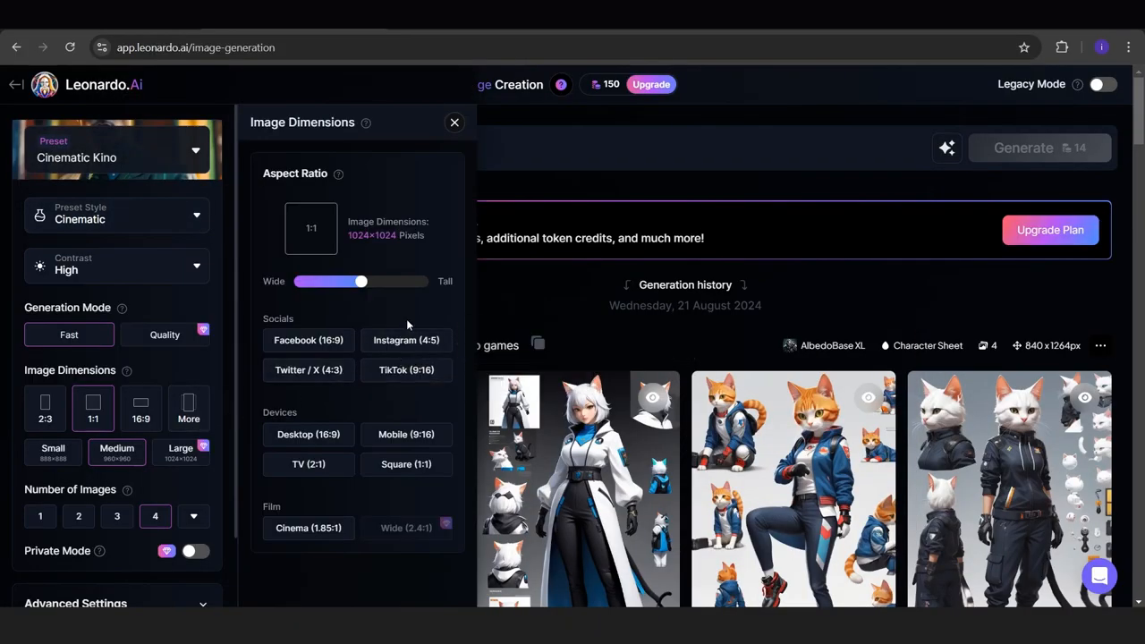
left_click(454, 122)
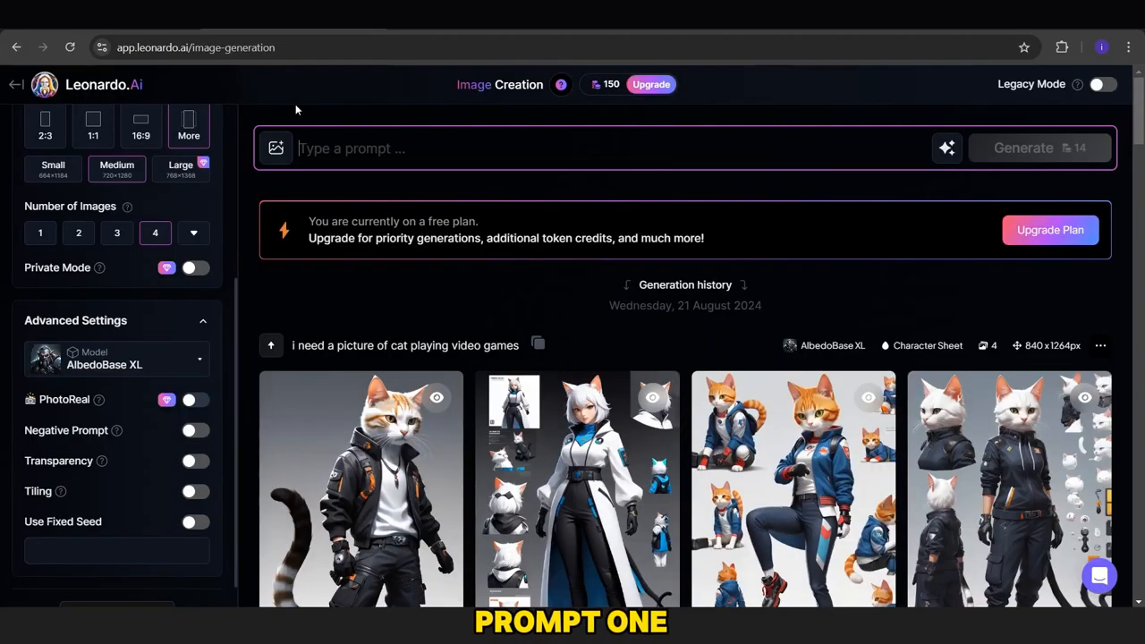
Step: Generate image batches from the India, Italy and Morocco Indigenous-people prompts
type("A group of Indigenous people from India, dressed in vibrant traditional attire, with diverse facial features representing various regions of India. The image showcases intricate jewelry, colorful saris, turbans, and traditional accessories, with a backdrop of an Indian village or a cultural festival")
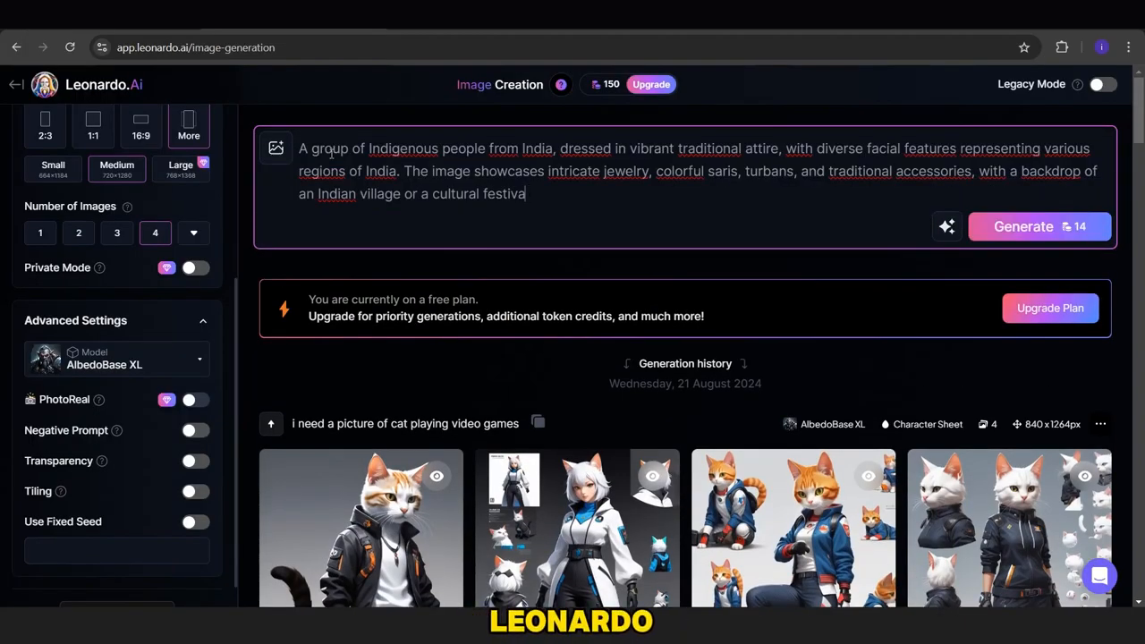
left_click(1023, 225)
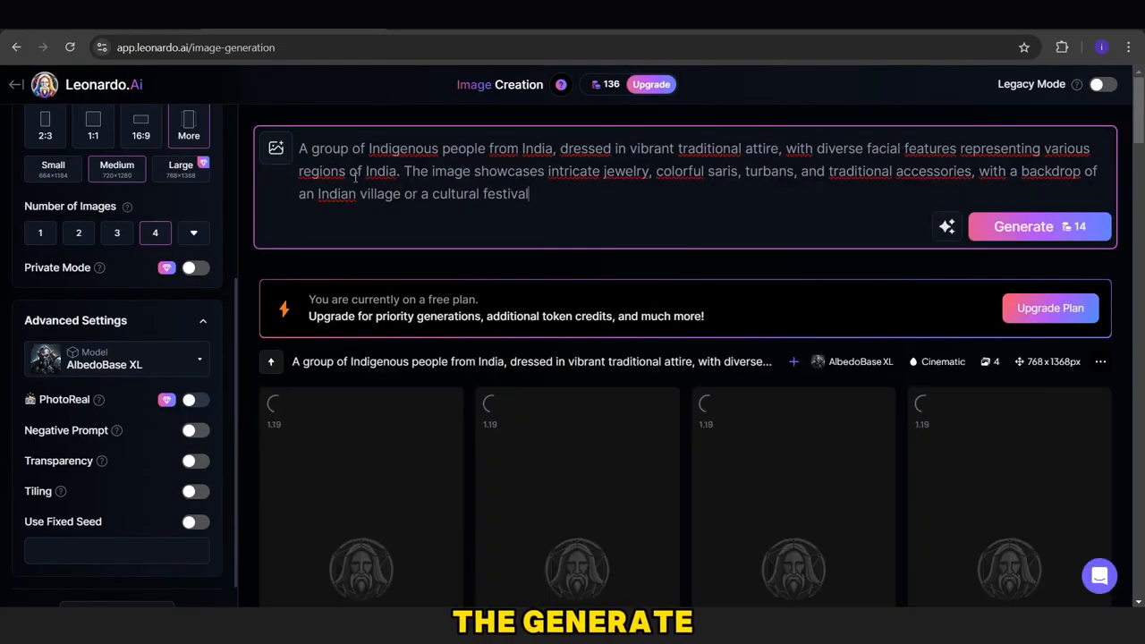
left_click(1039, 226)
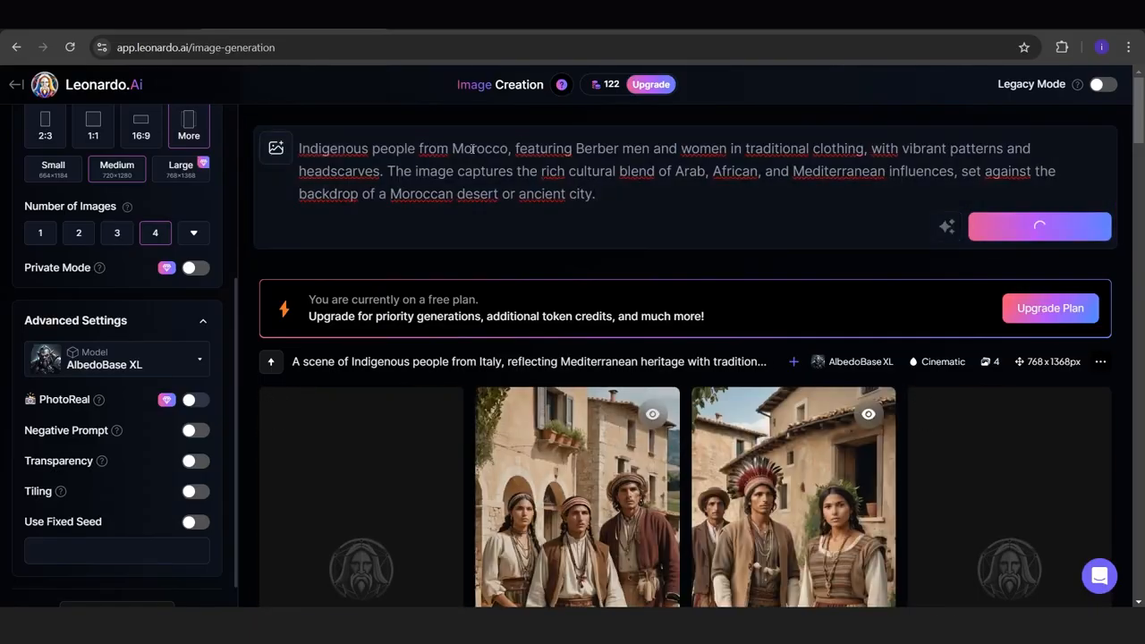
left_click(1039, 225)
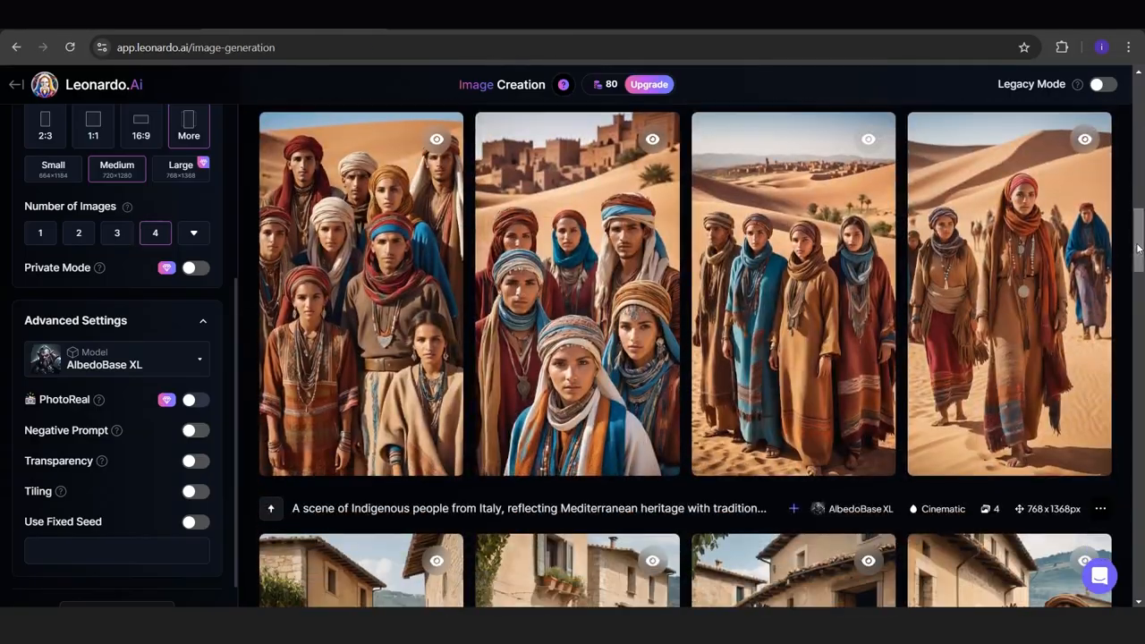
scroll("down", 3)
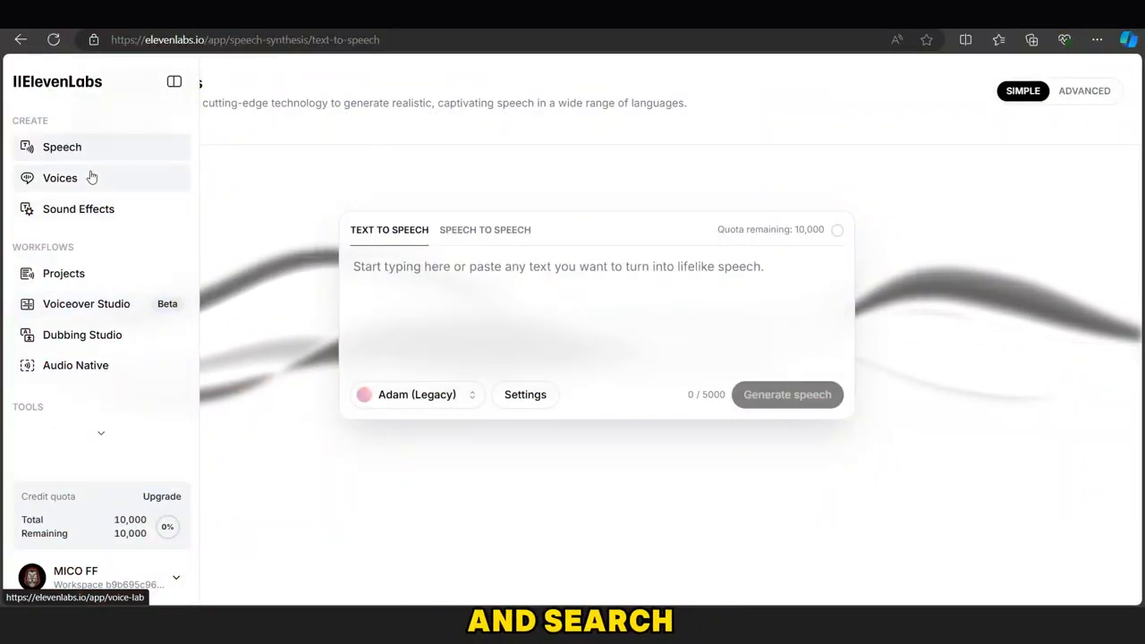
Step: Find the 'tyler kurk' voice in the community library and add it to My Voices
left_click(61, 177)
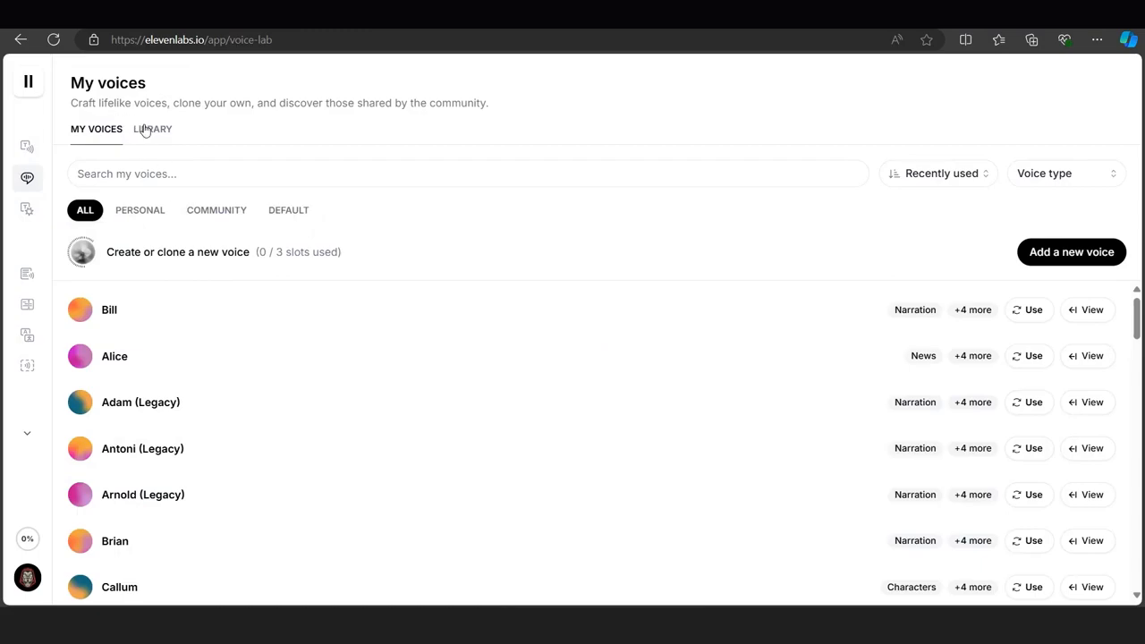
left_click(152, 128)
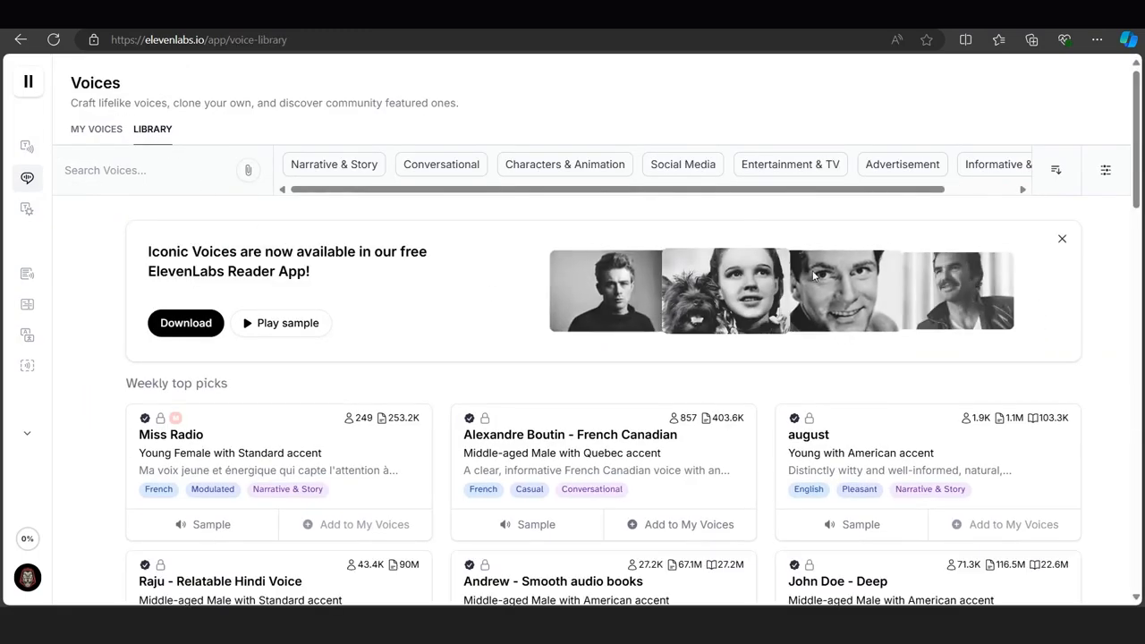
type("tyler kurk")
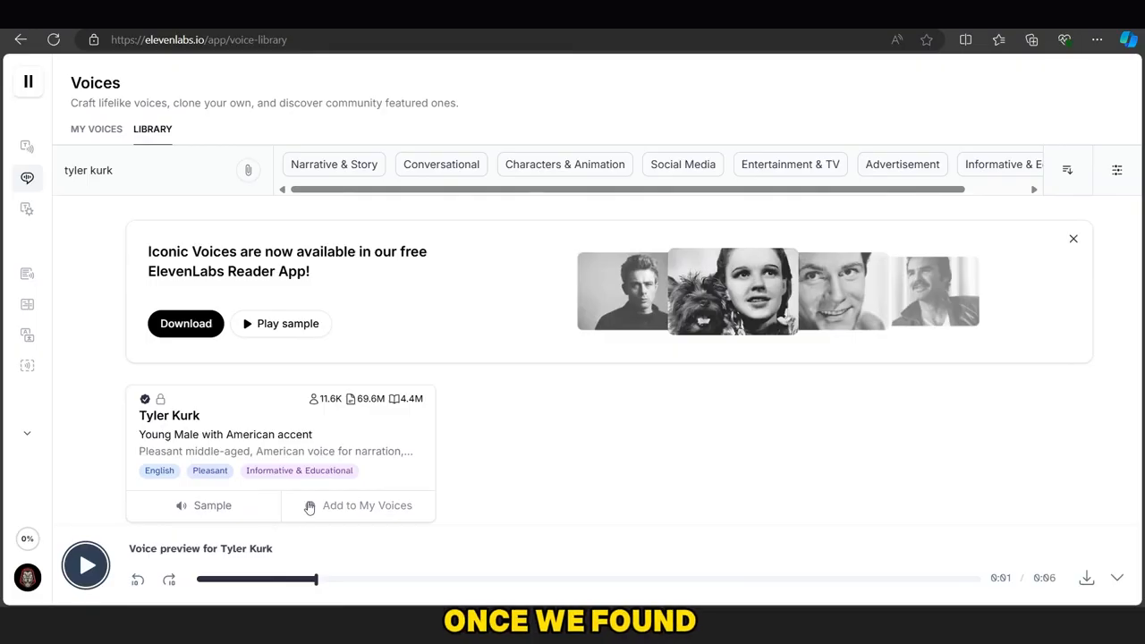
left_click(367, 504)
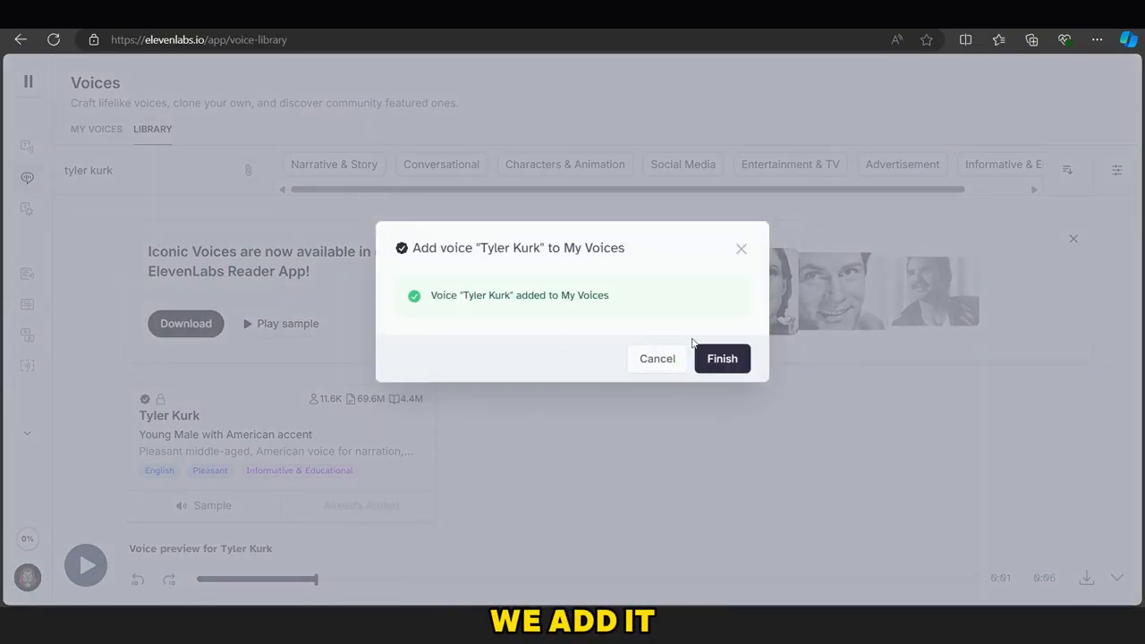
left_click(723, 358)
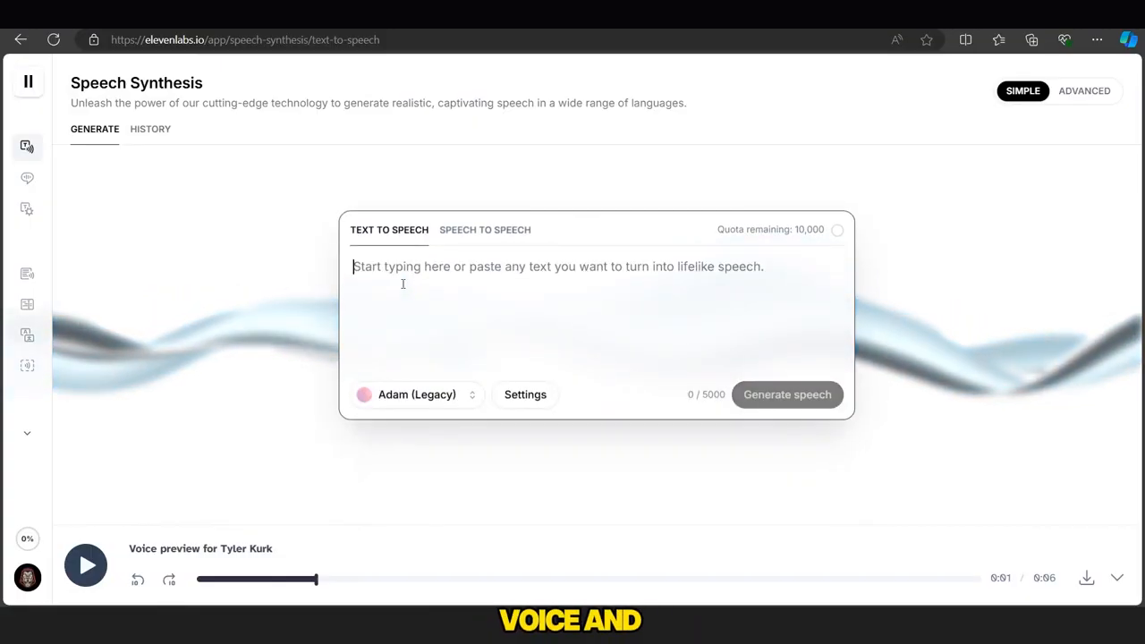
Step: Generate Tyler Kurk narration for the India, Italy and North Korea lines and download the North Korea audio
left_click(415, 395)
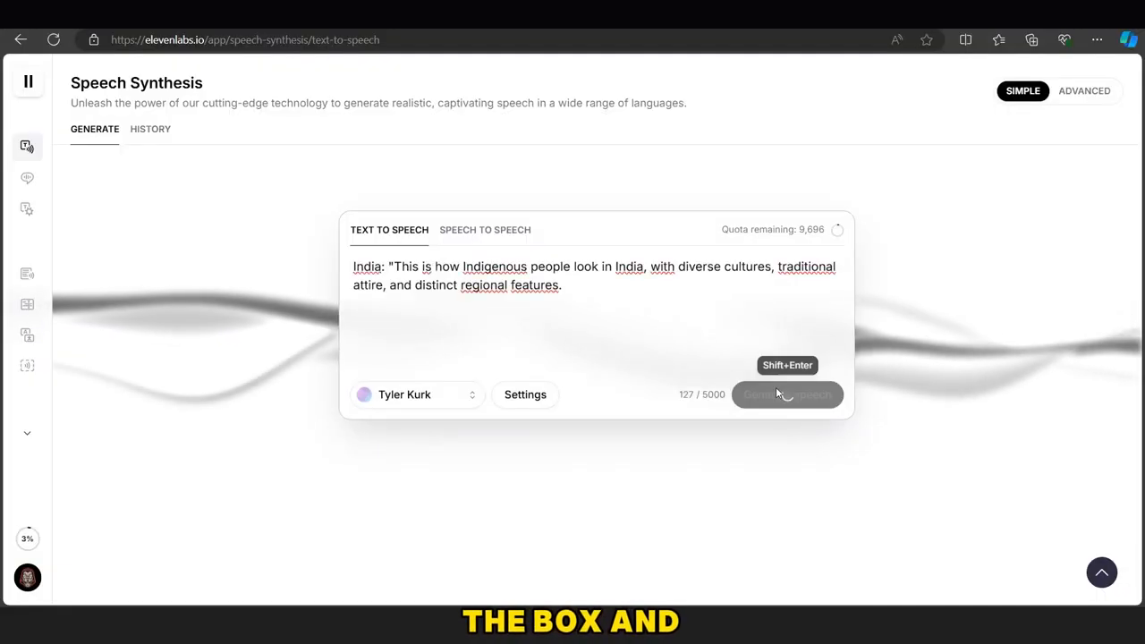
left_click(787, 396)
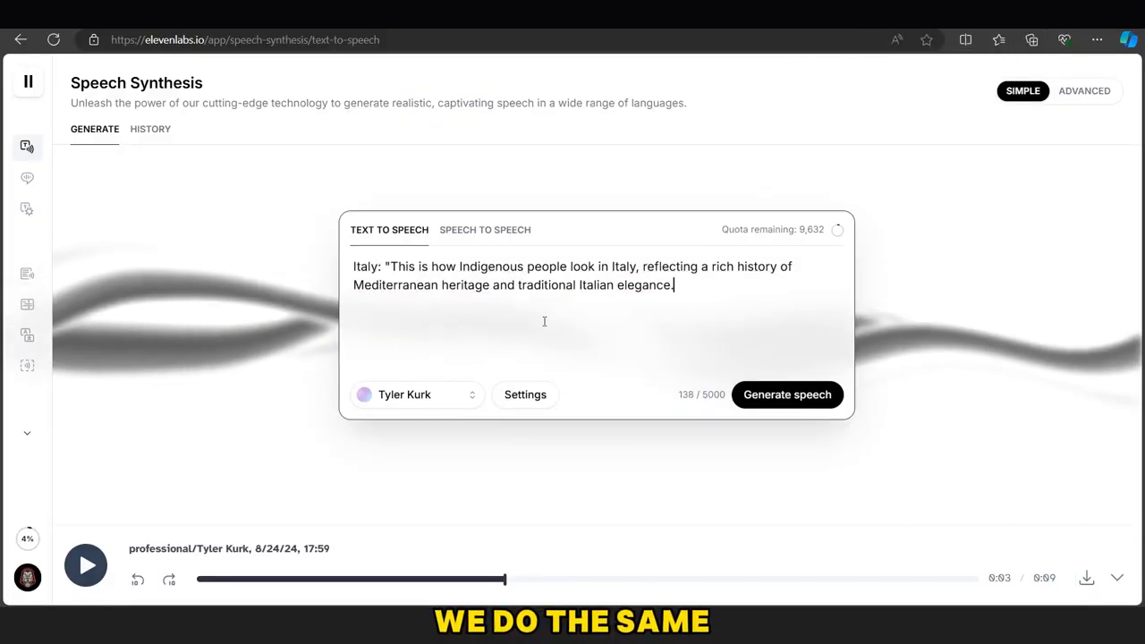
left_click(86, 566)
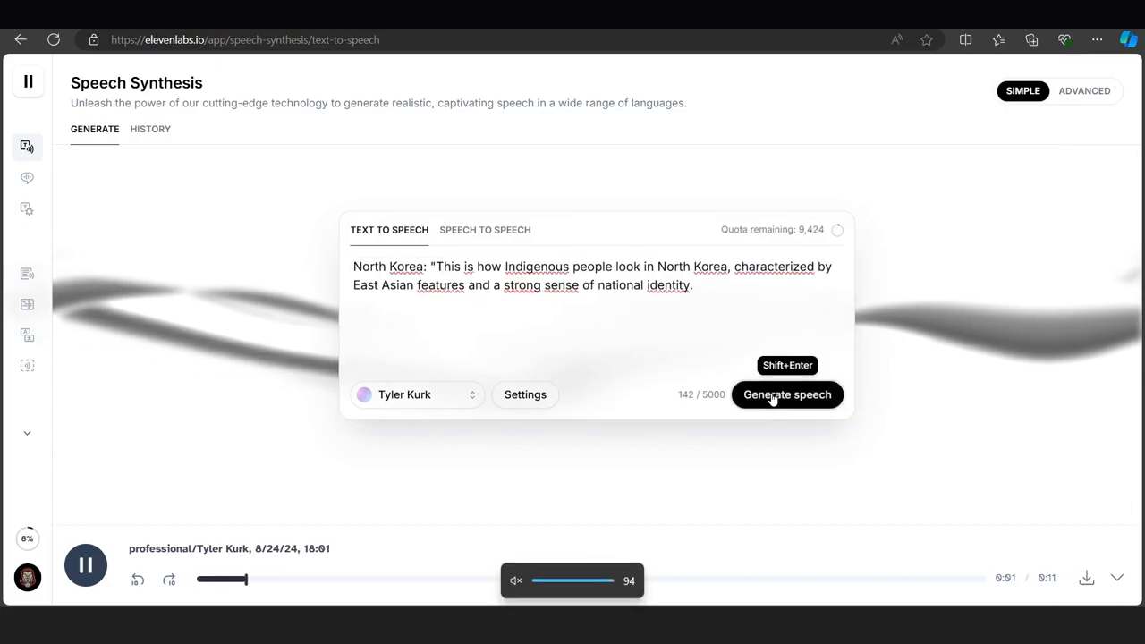
left_click(1030, 39)
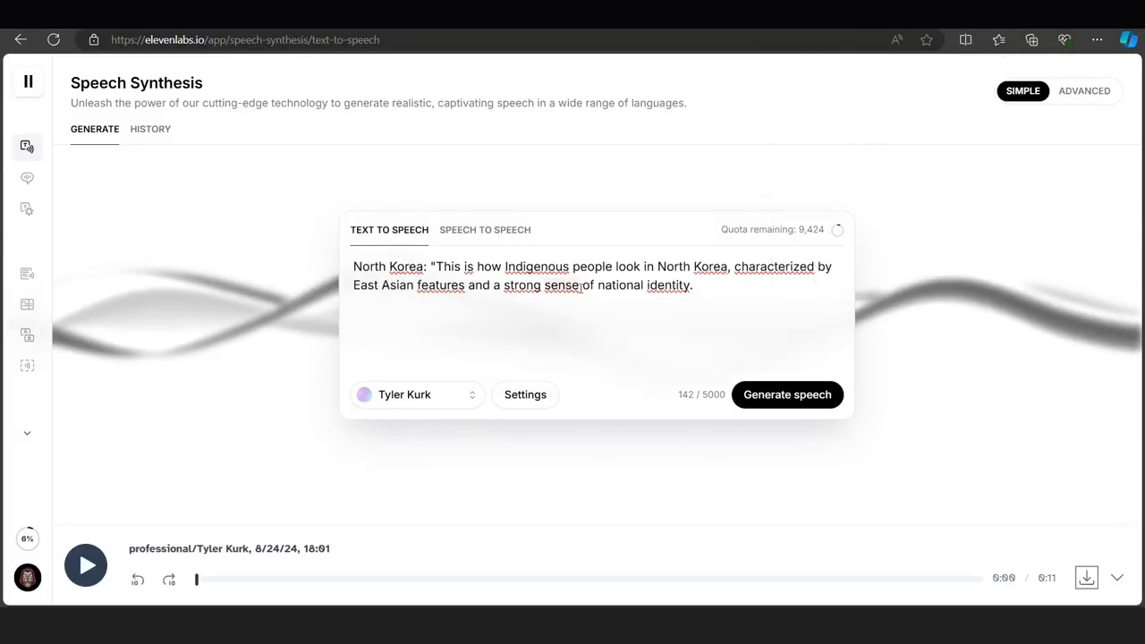
left_click(1030, 39)
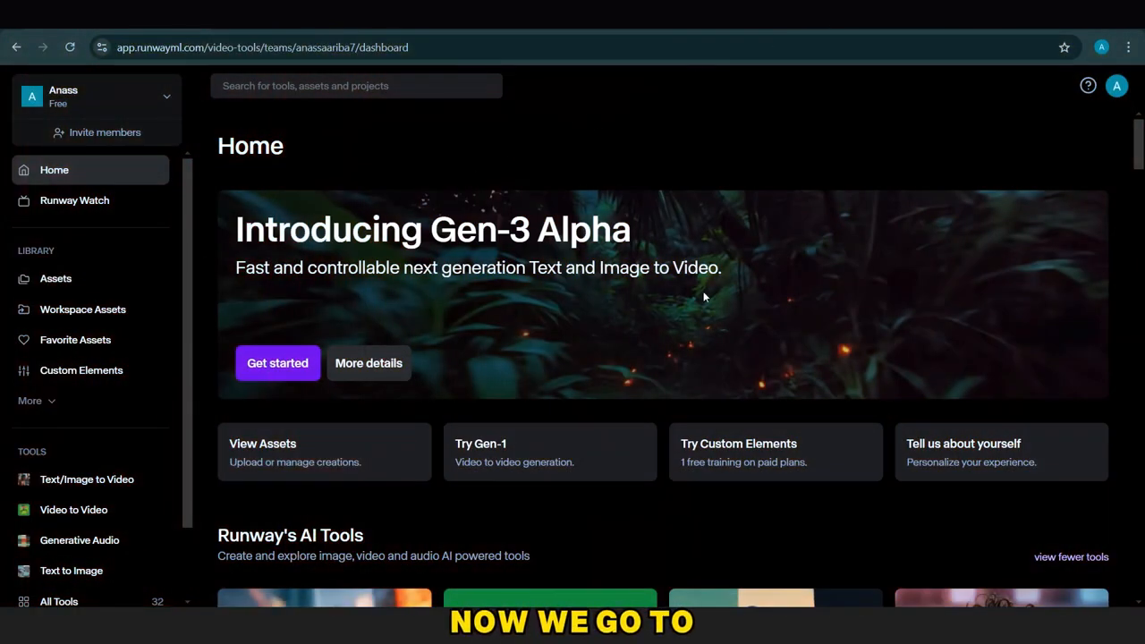
Step: Set up a Gen-2 image-to-video generation from the India group image with its clip length
scroll("down", 3)
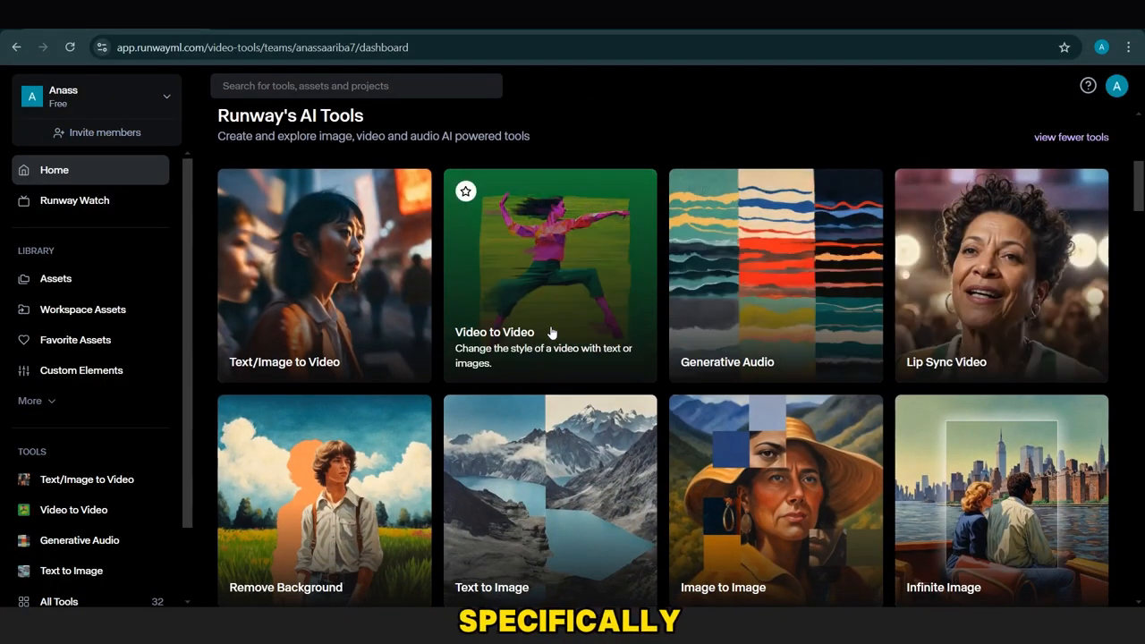
left_click(538, 275)
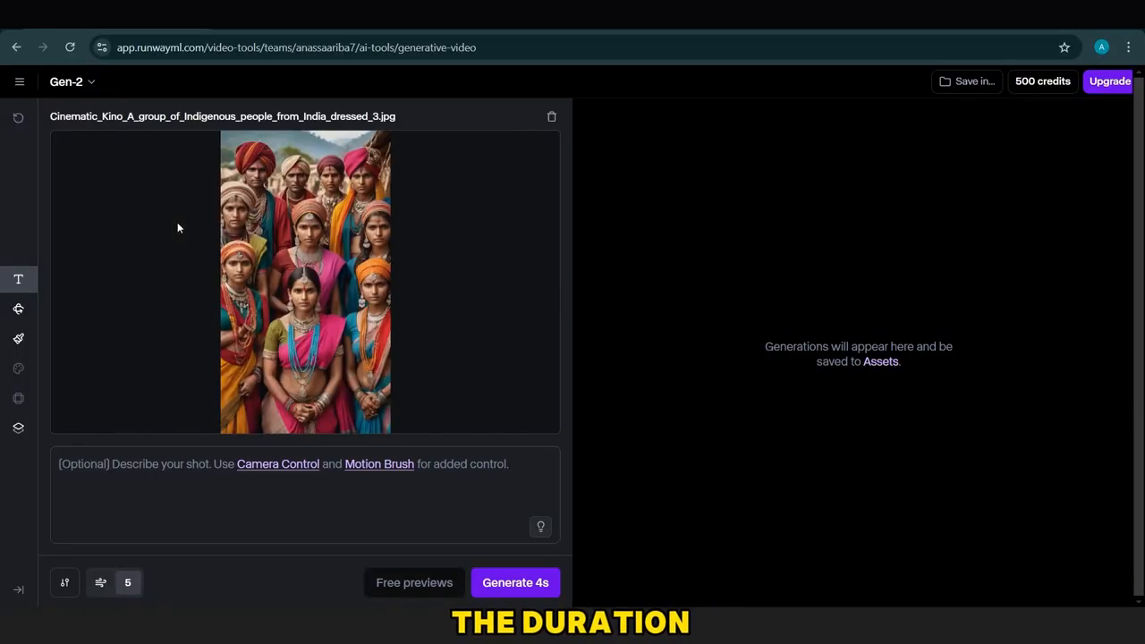
left_click(129, 581)
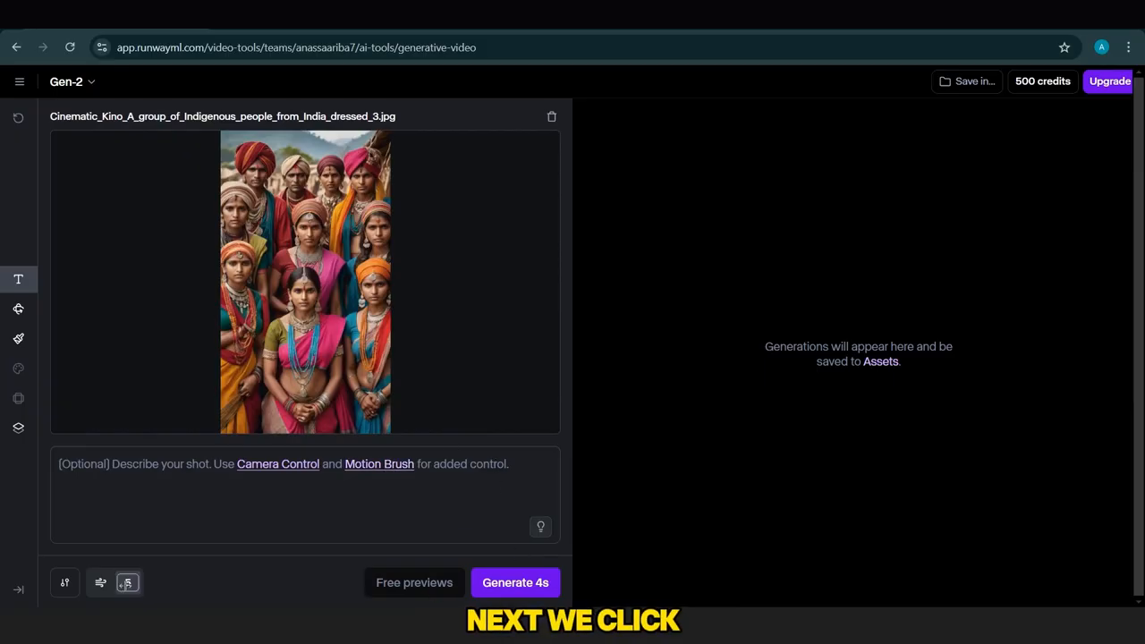
left_click(515, 583)
type("ital flag")
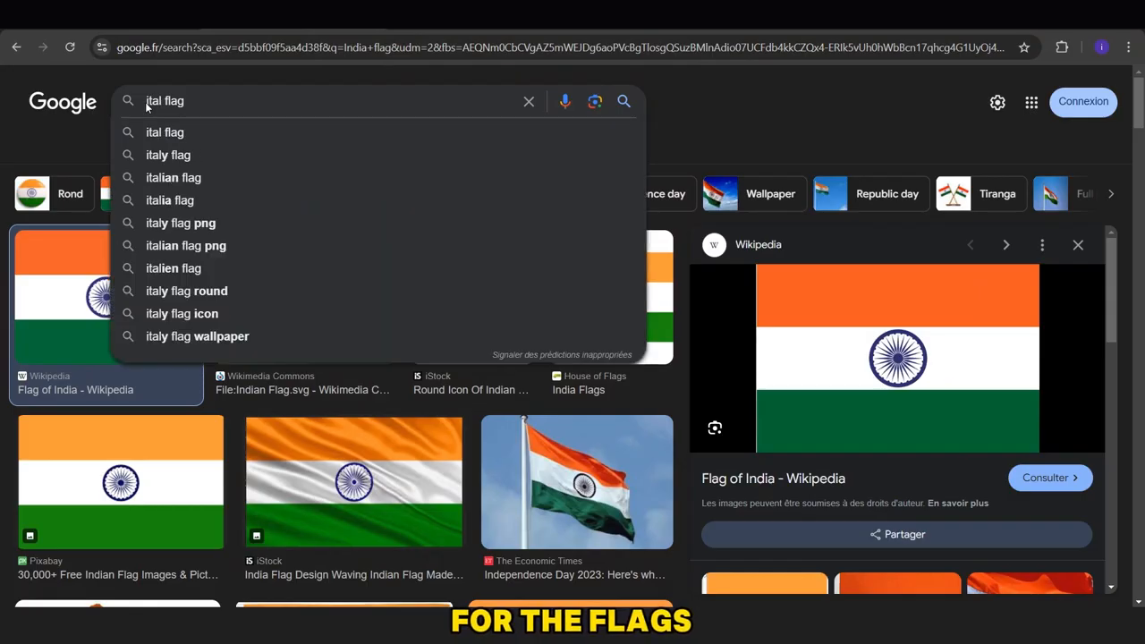
Step: Search 'italy flag' in Google Images and view one of the flag results
left_click(168, 154)
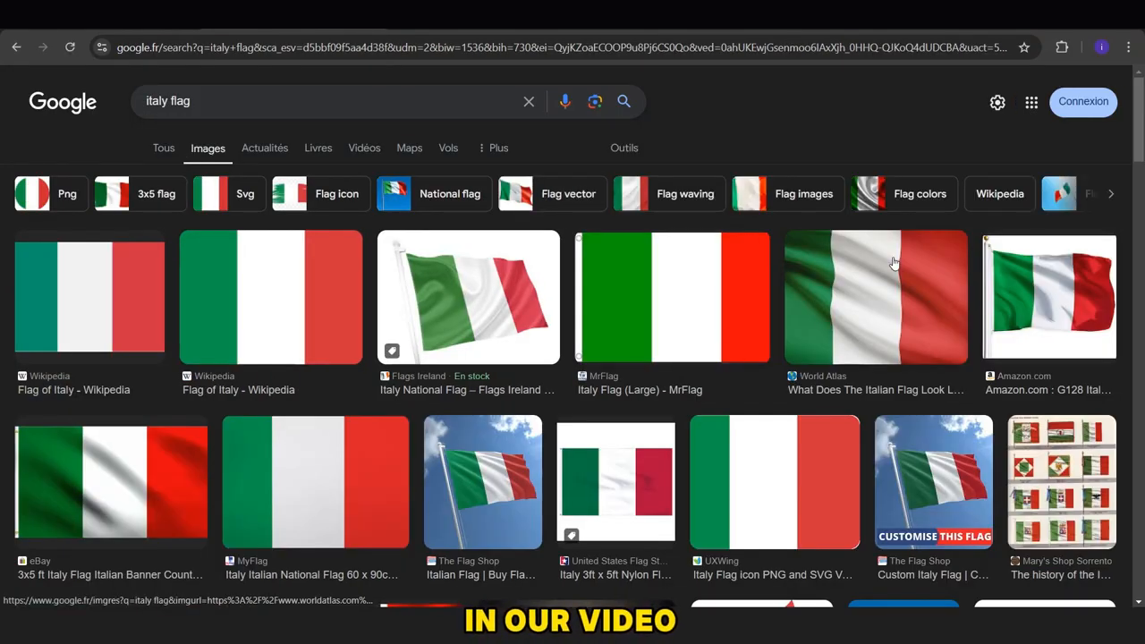
left_click(876, 295)
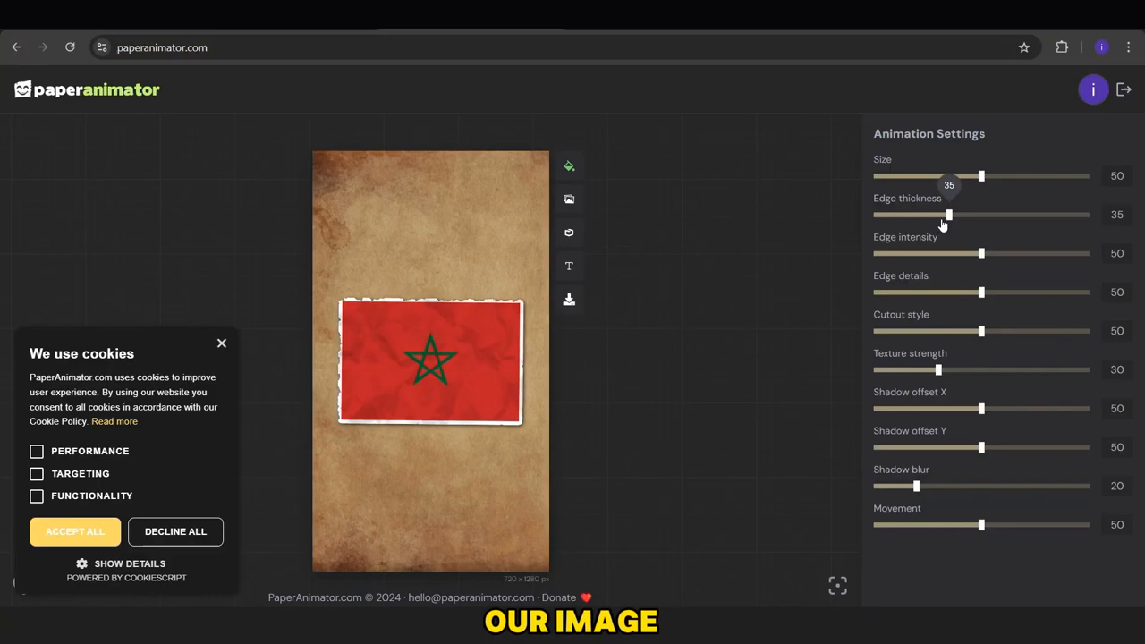
Step: Tune the Morocco flag cutout: lower edge detail, cutout style 37, texture strength 0, shadow blur 35
left_click_drag(980, 291, 956, 291)
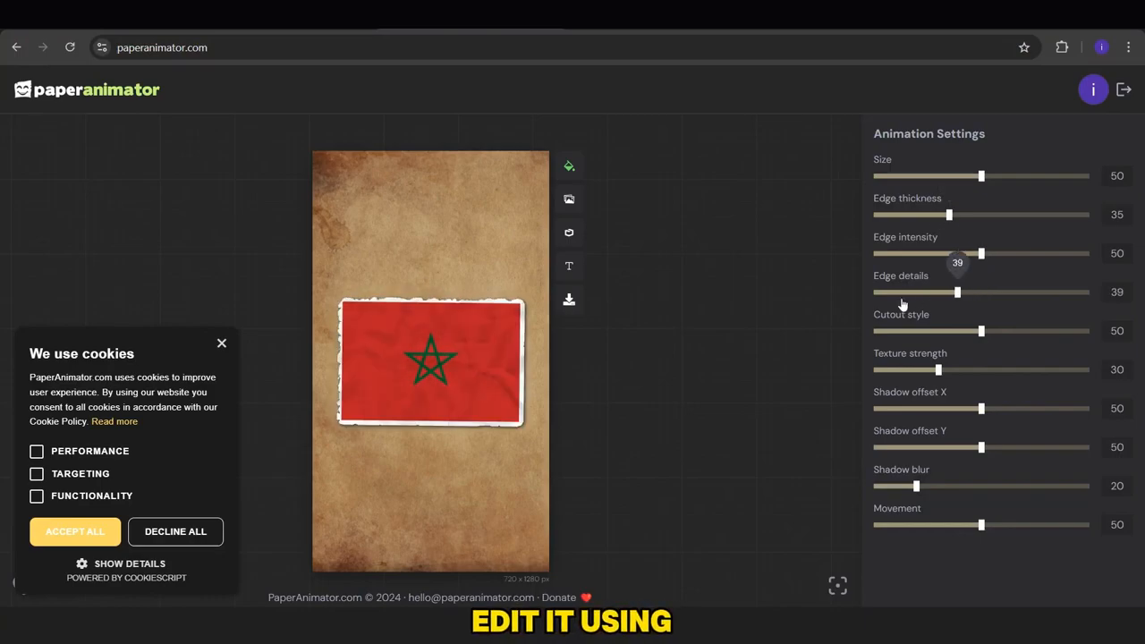
left_click_drag(980, 329, 951, 329)
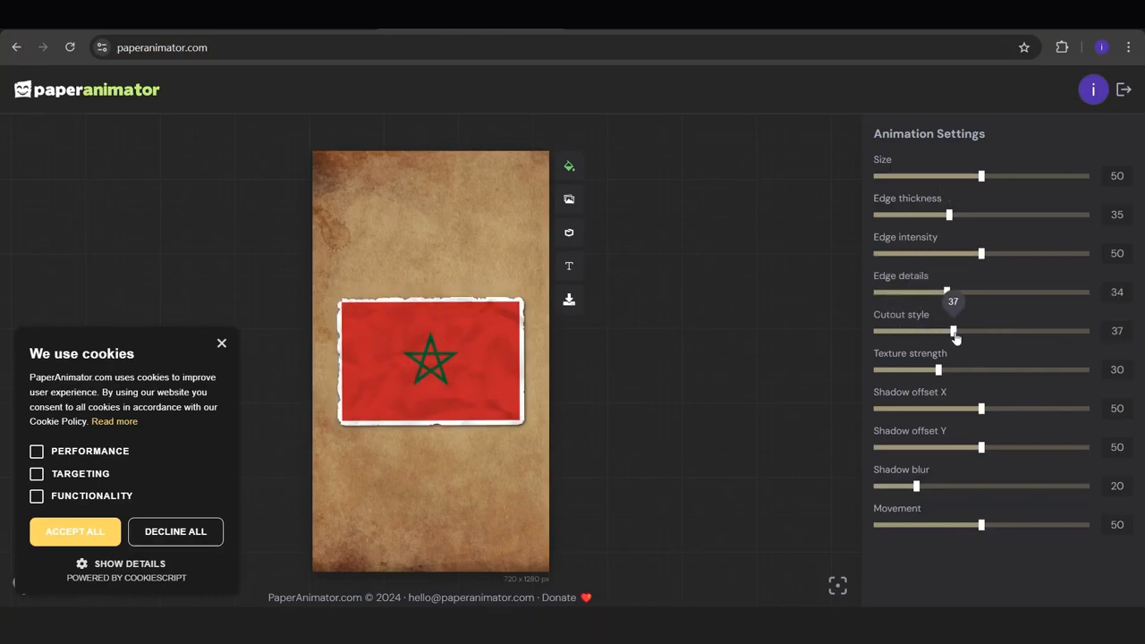
left_click_drag(937, 368, 873, 369)
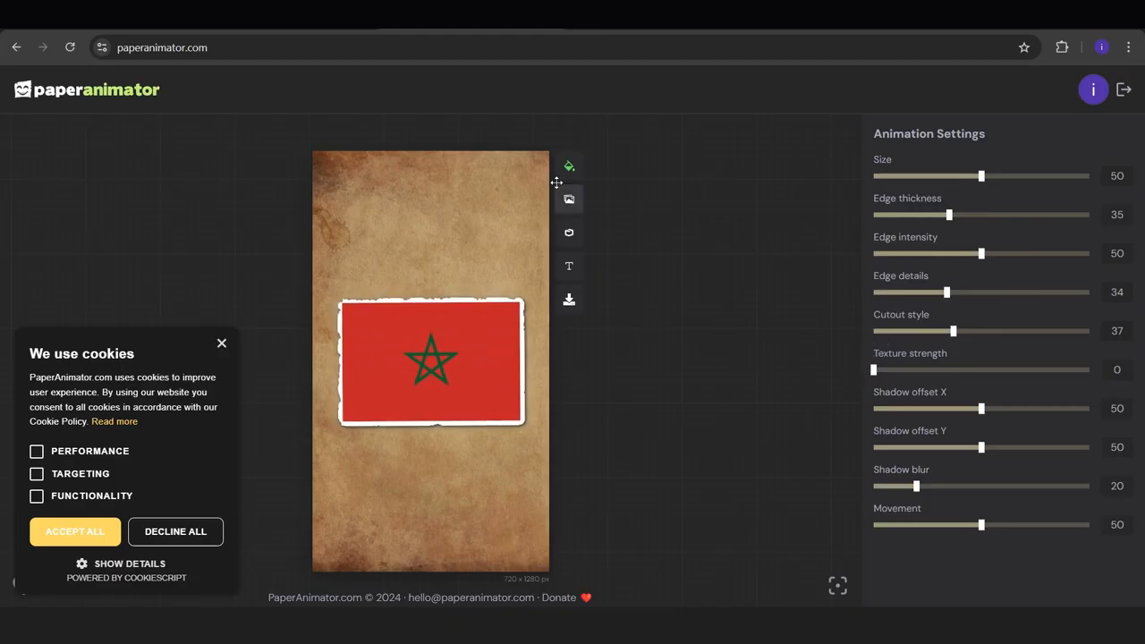
left_click_drag(916, 486, 948, 487)
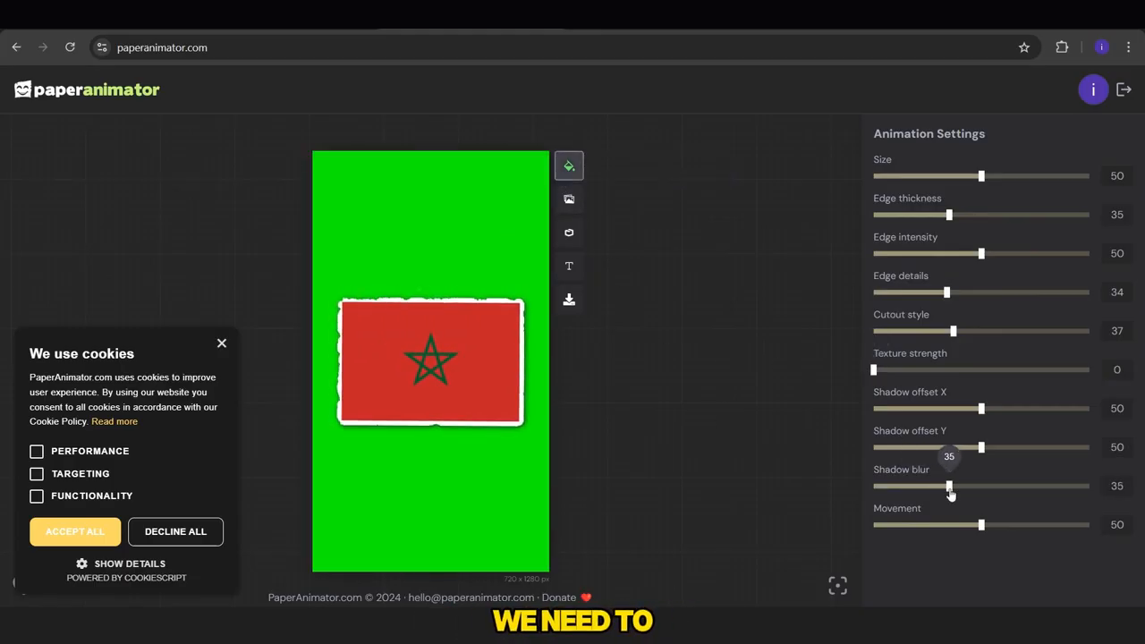
Step: Export the Morocco flag animation as an MP4 video
left_click(569, 300)
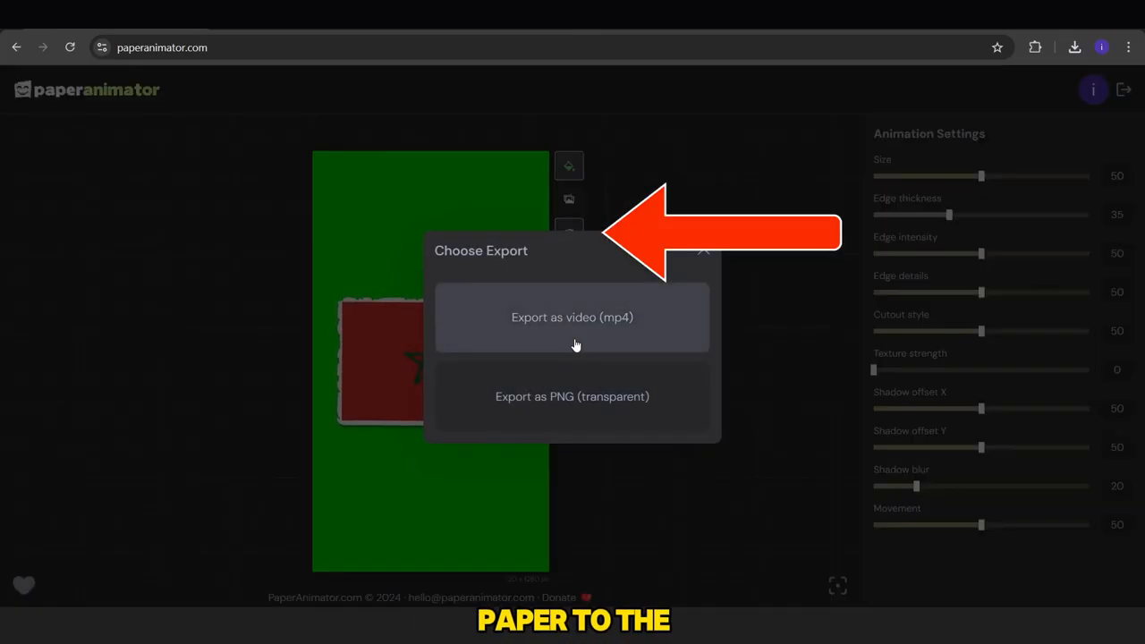
left_click(572, 317)
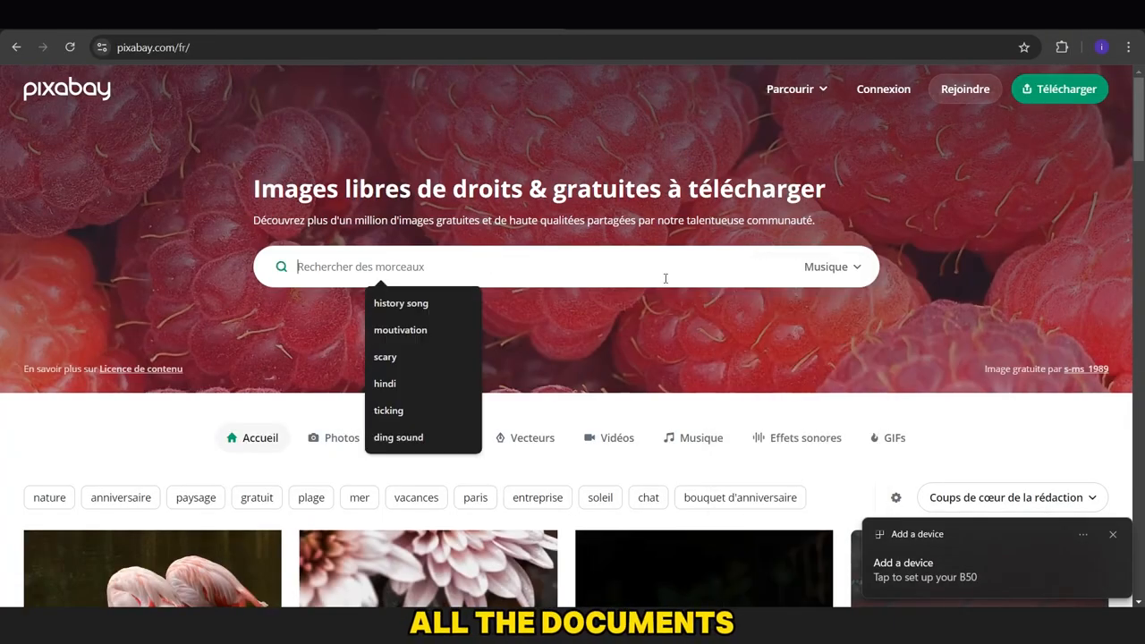
Step: Search Pixabay music for 'india'
type("india")
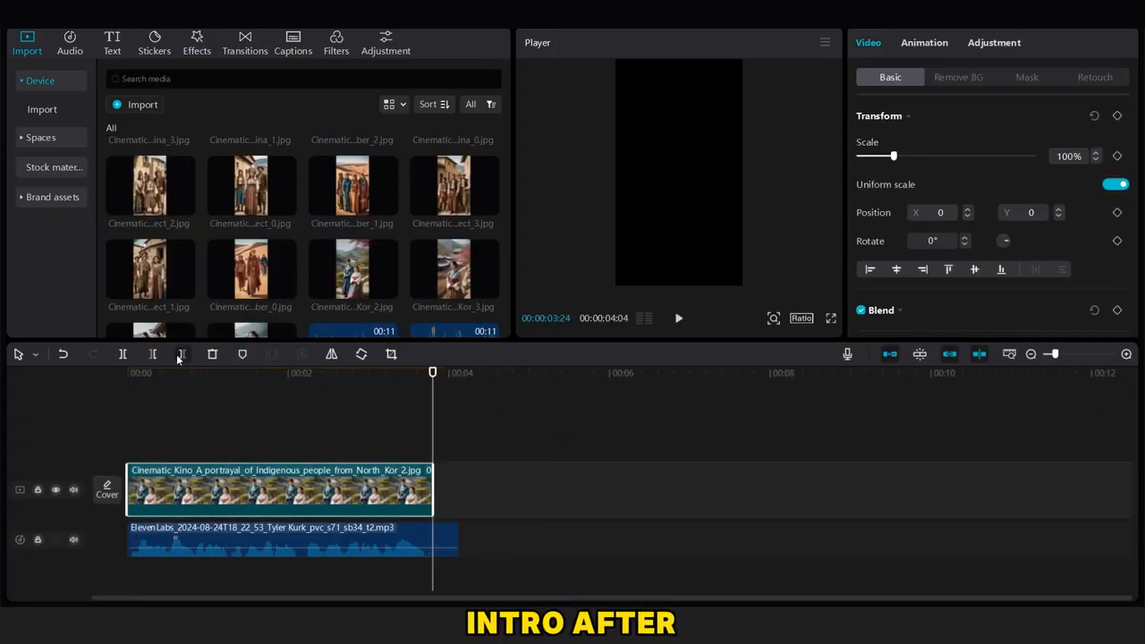
Step: Apply a Bounce combo animation to the North Korea portrait clip and load the video effects library
left_click(923, 43)
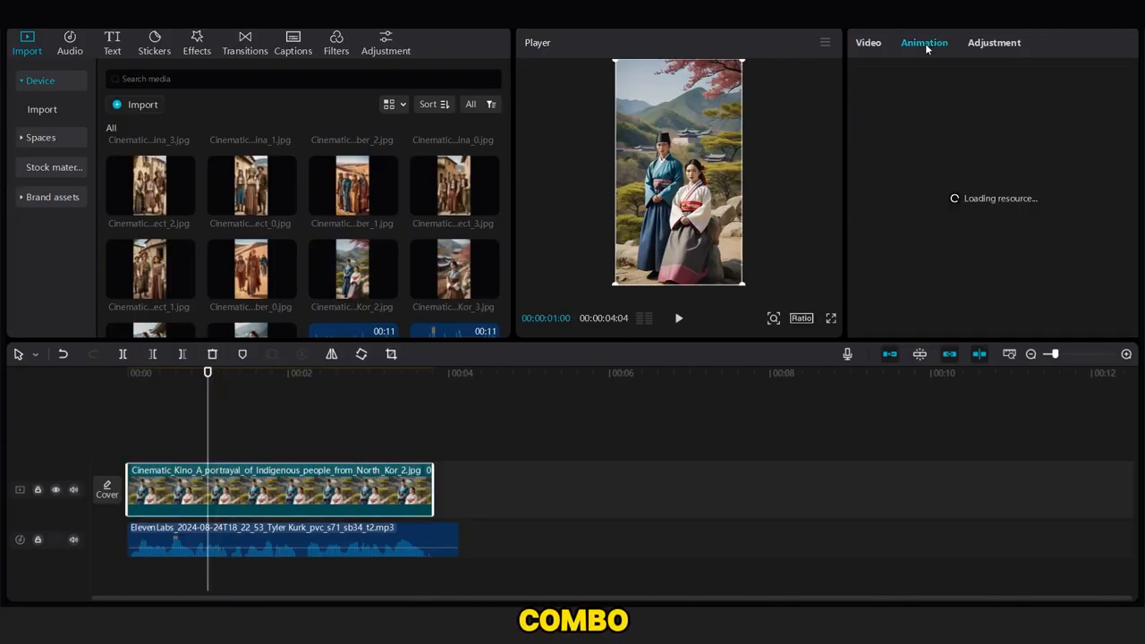
left_click(1054, 126)
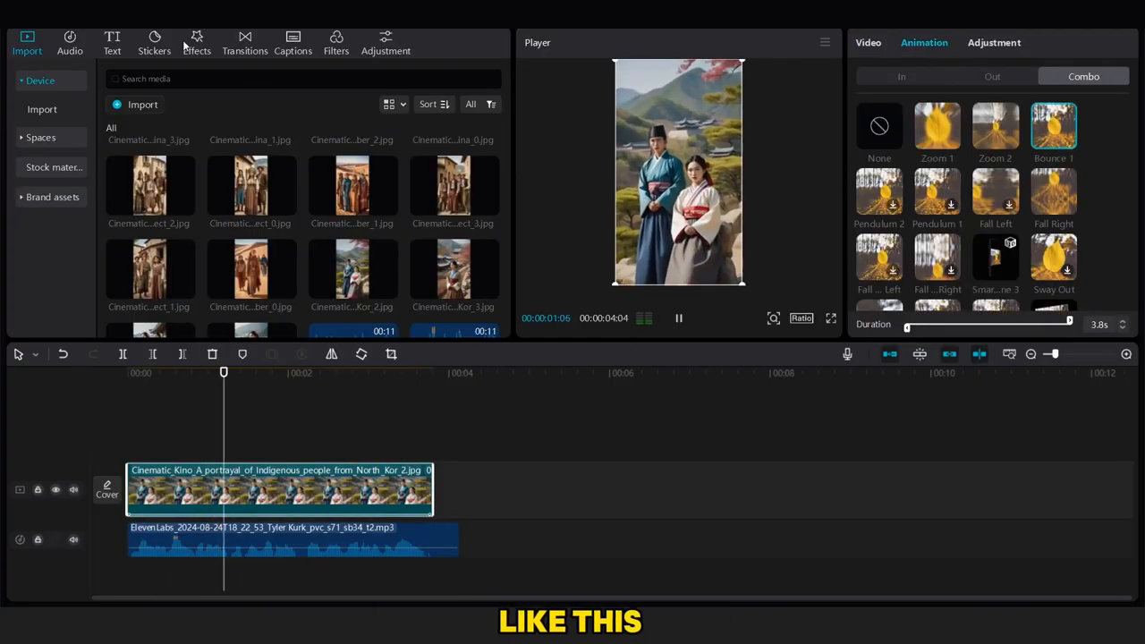
left_click(197, 38)
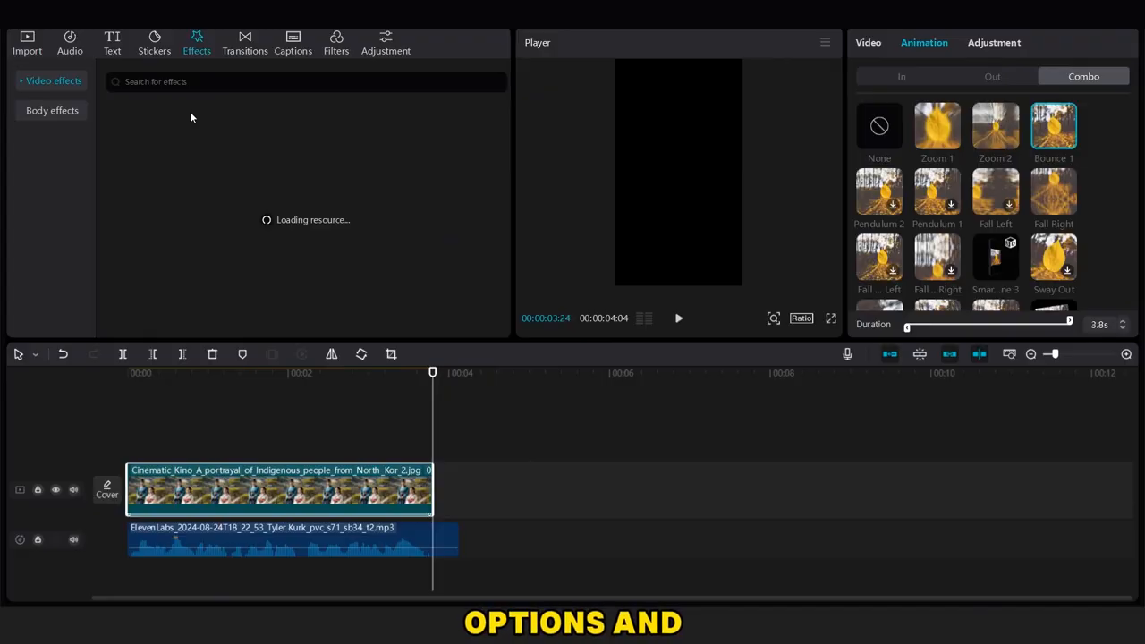